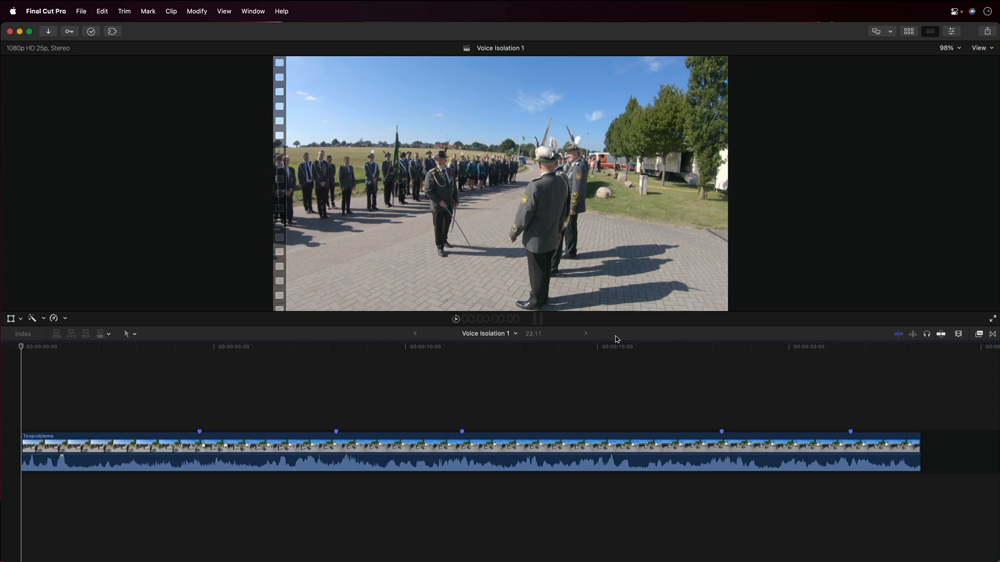
Step: Enable Noise Removal on the Tonprobleme clip, trying 10% and 100% before settling at 50%
left_click(618, 346)
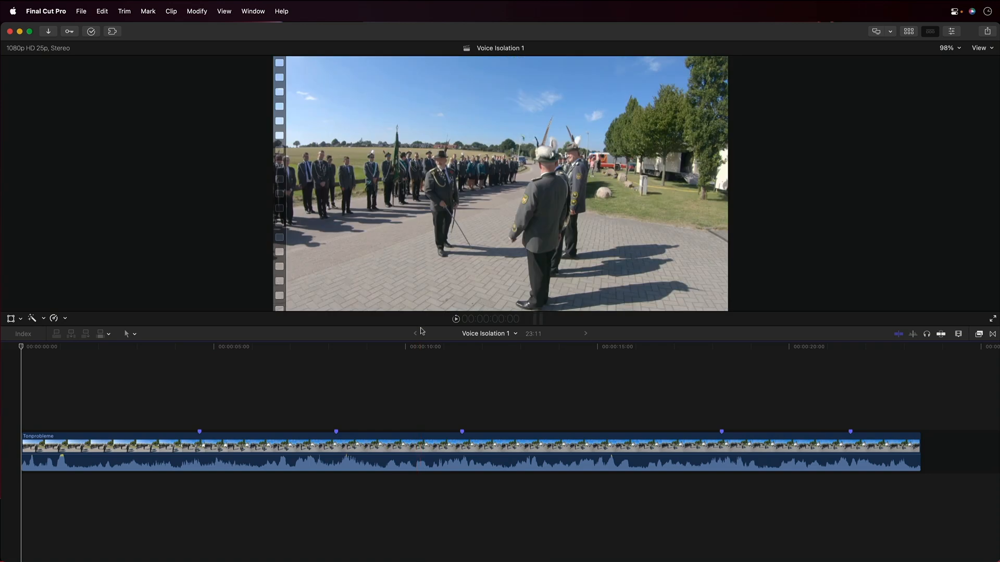
mouse_move(633, 335)
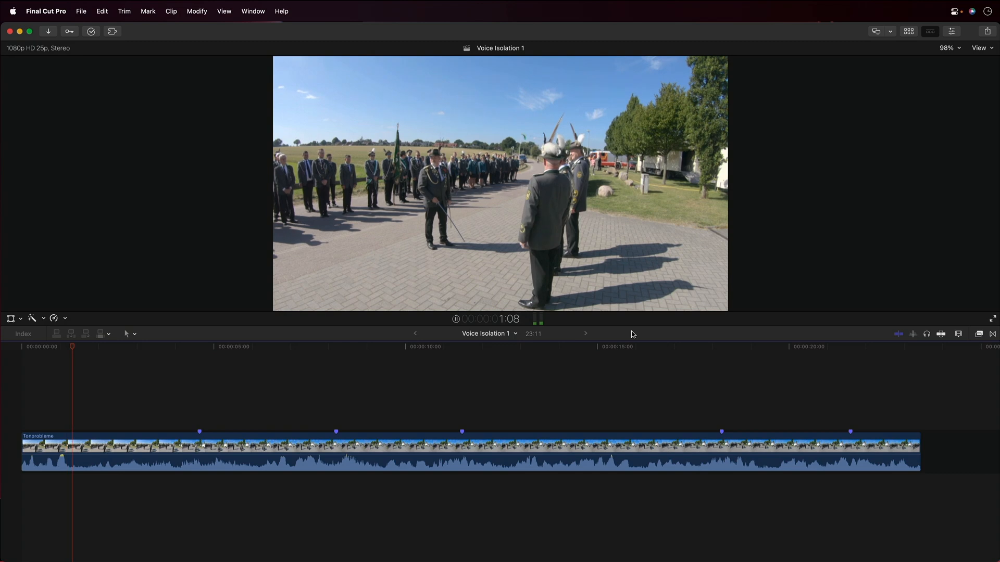
left_click(149, 346)
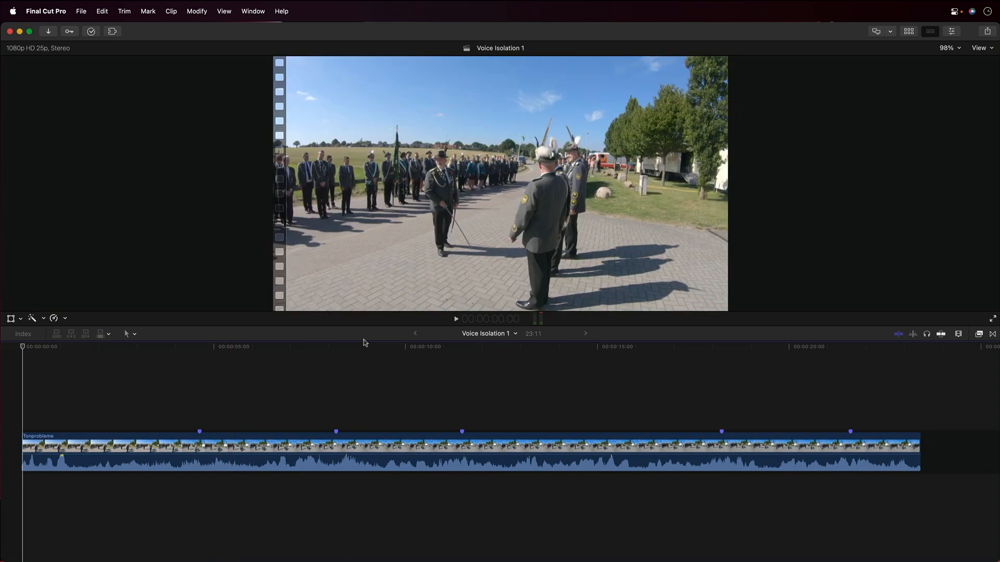
mouse_move(640, 338)
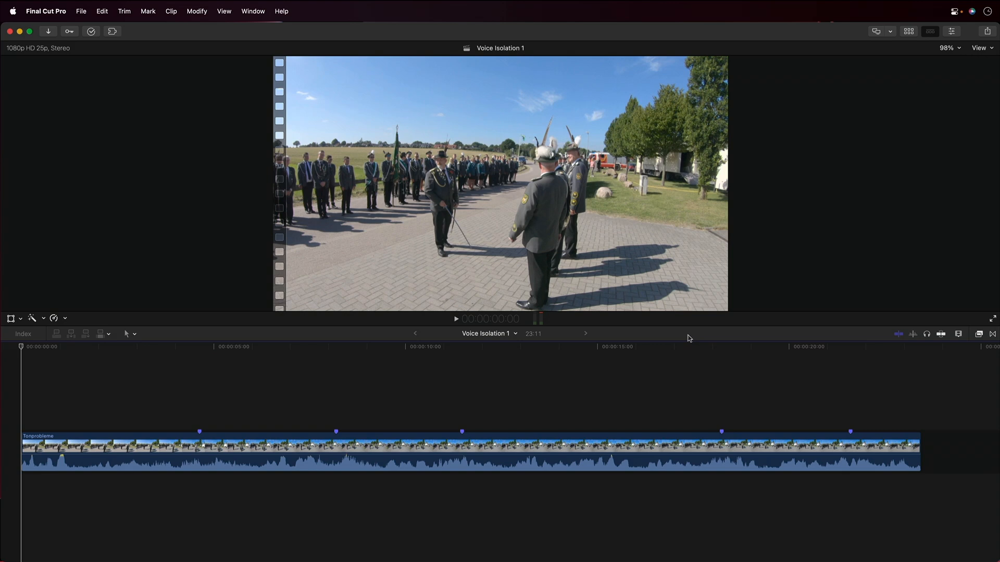
mouse_move(762, 307)
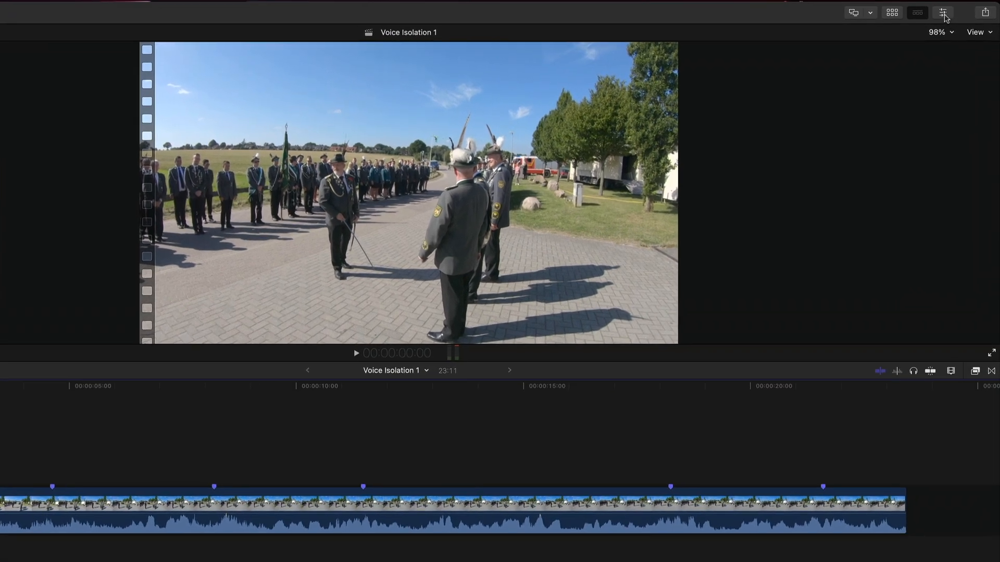
left_click(944, 12)
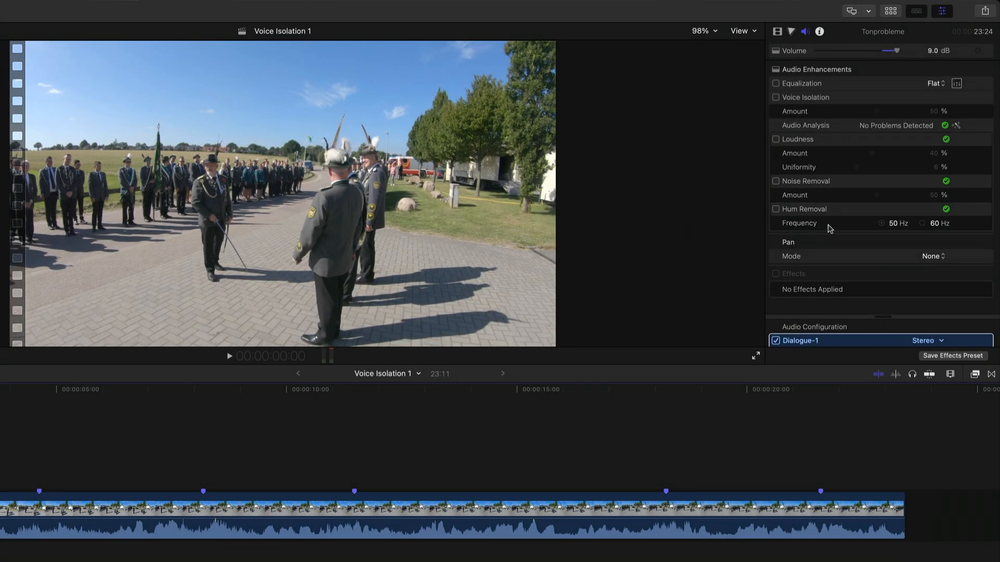
left_click(776, 181)
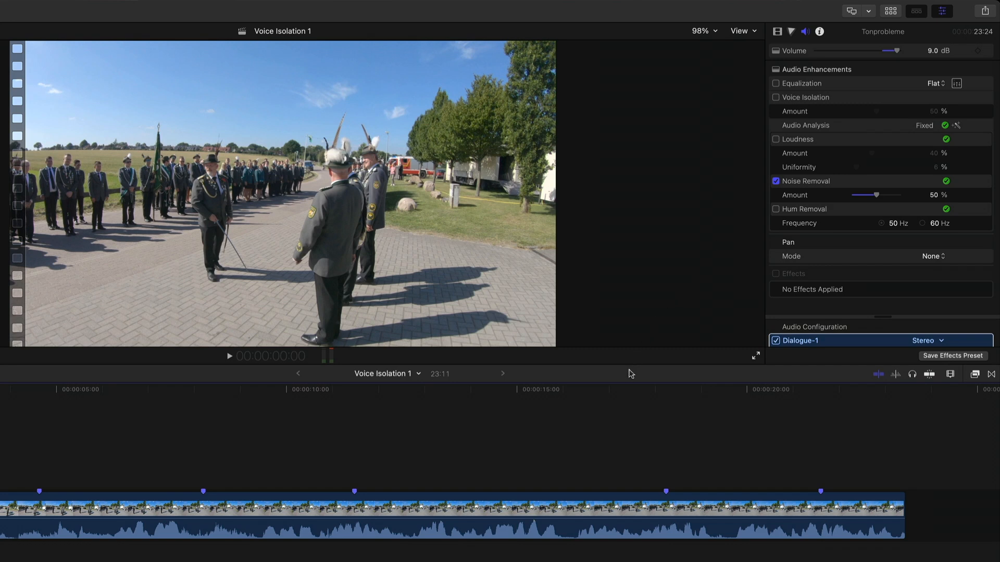
left_click_drag(883, 194, 858, 195)
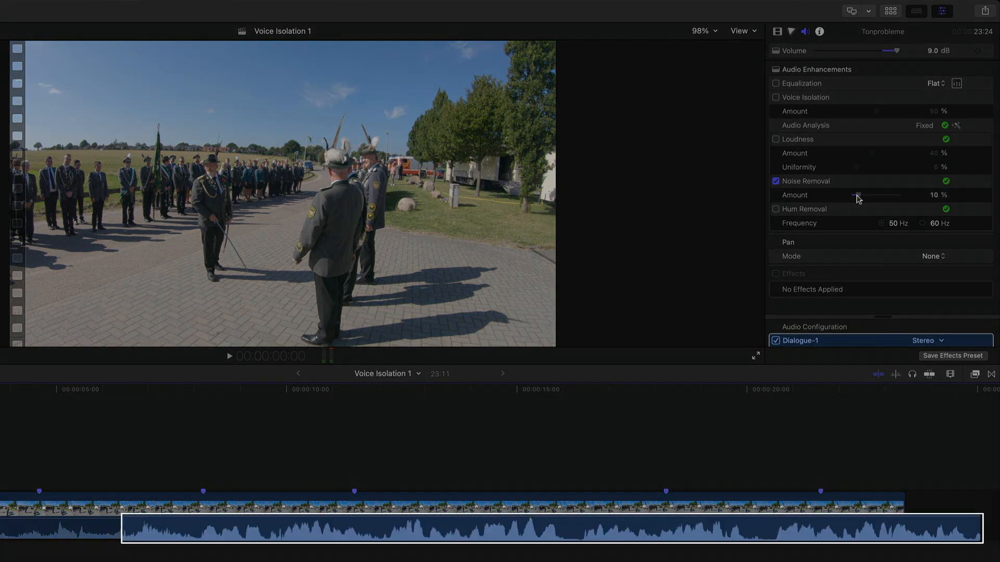
left_click_drag(857, 195, 899, 196)
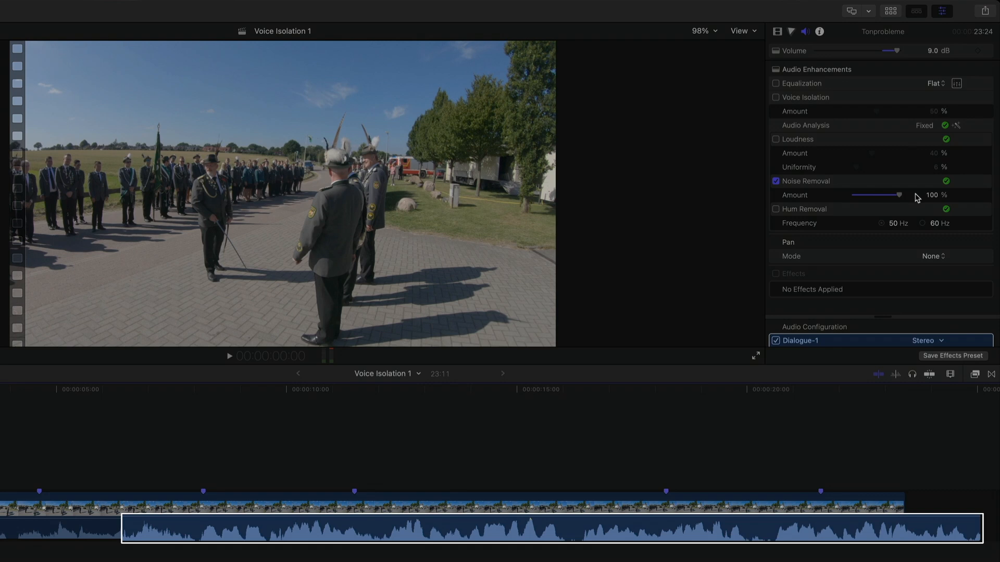
left_click_drag(900, 195, 877, 196)
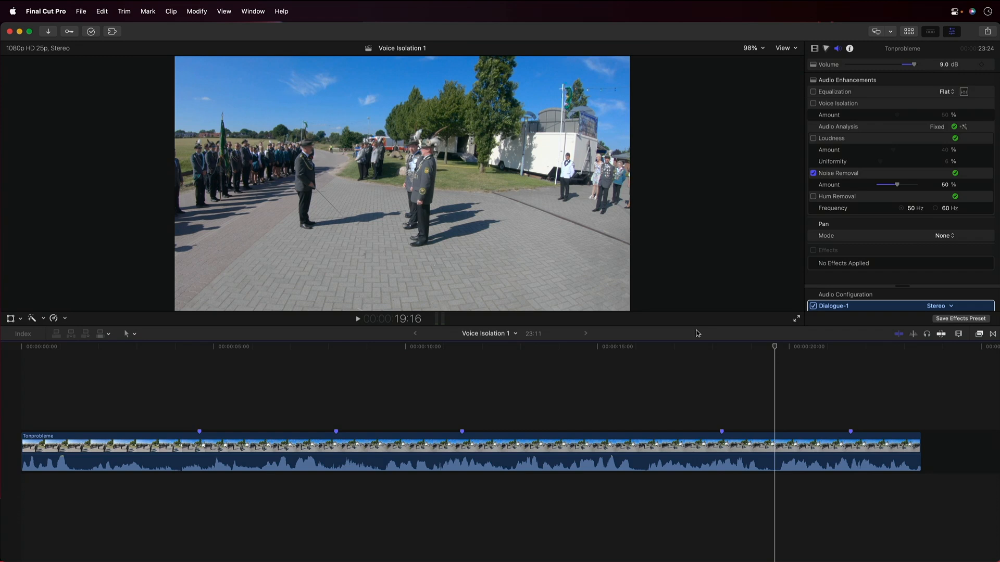
mouse_move(898, 189)
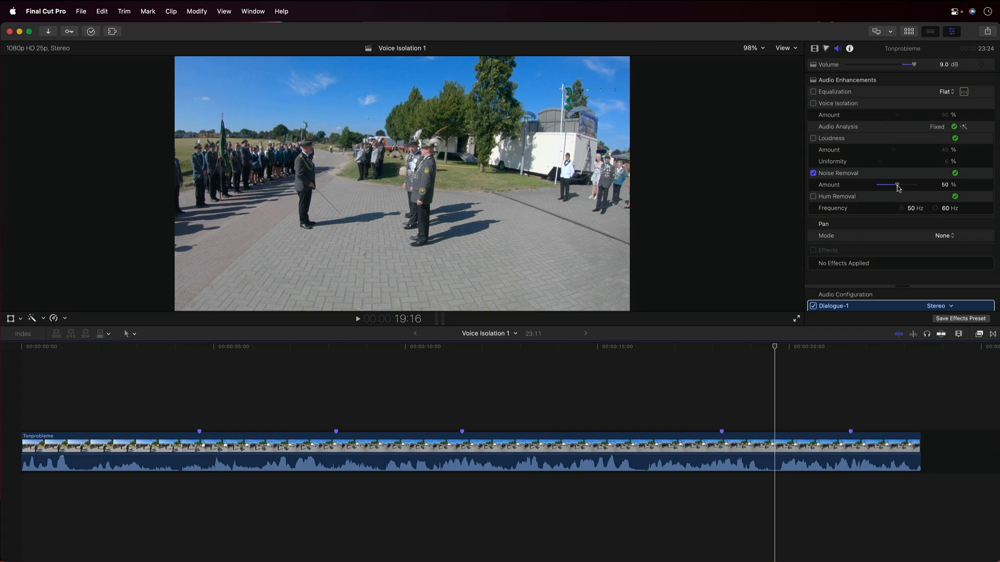
Step: Raise Noise Removal to 100% and play then stop the Tonprobleme clip to audition it
left_click_drag(895, 185, 918, 185)
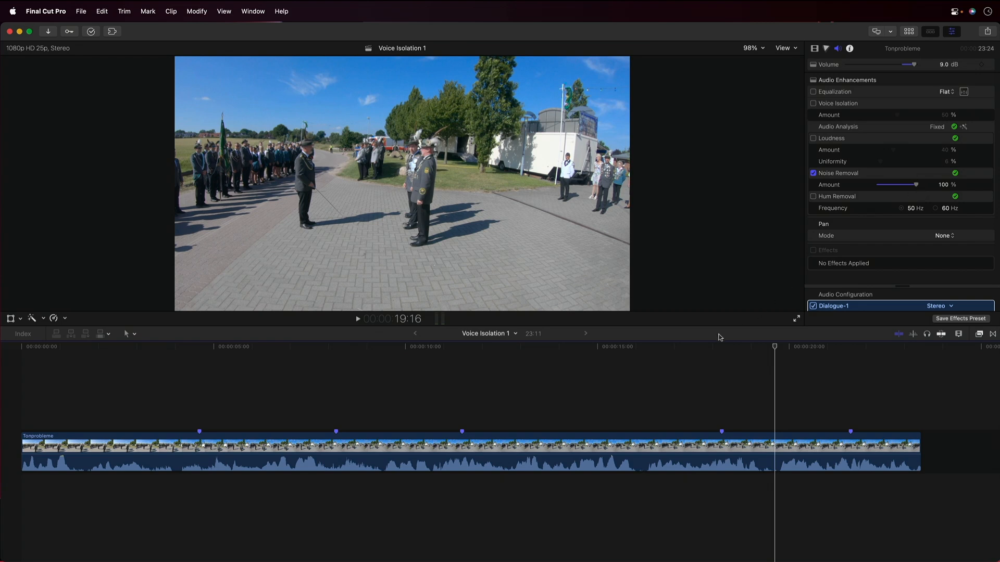
left_click(357, 319)
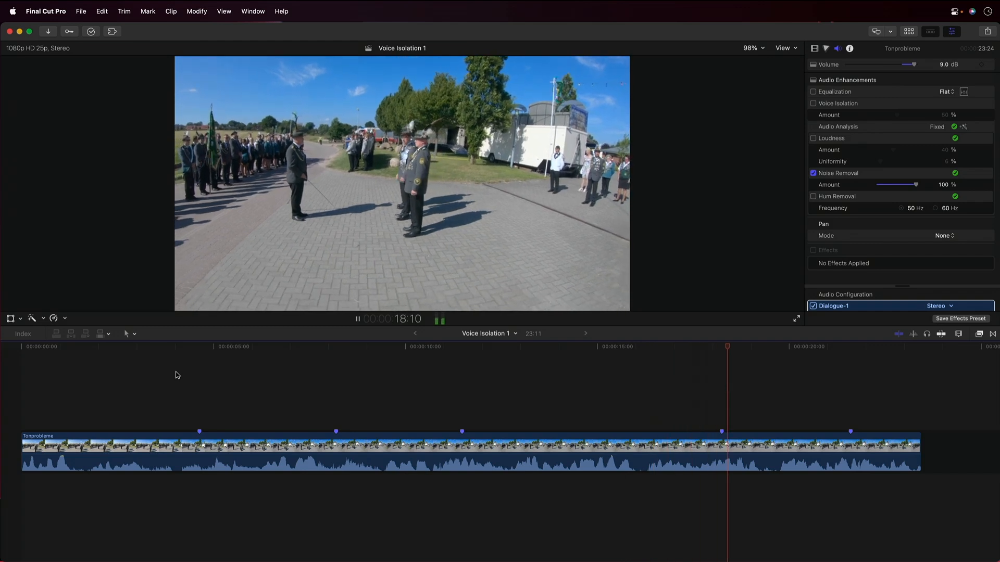
left_click(357, 319)
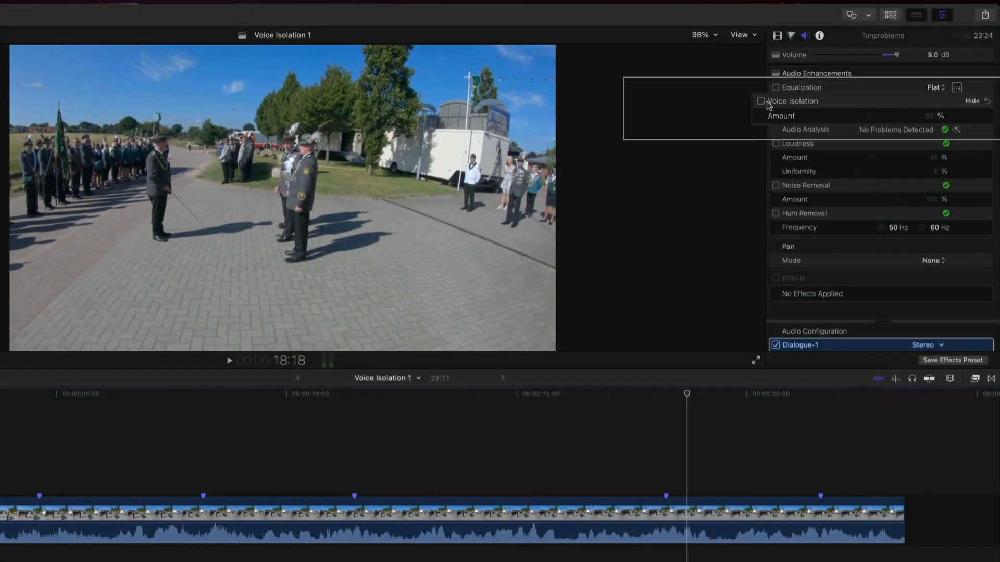
Step: Tick Voice Isolation on the Tonprobleme clip, keeping its Amount at 50%
left_click(776, 101)
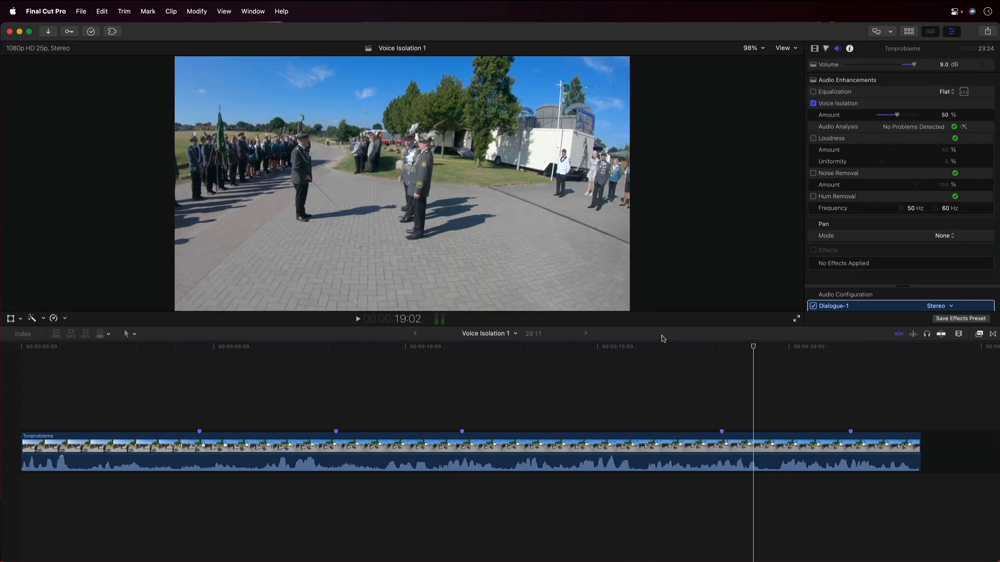
Step: Play the Tonprobleme clip while sweeping Voice Isolation through 0%, 33%, 76%, 83% and higher
key("cmd+l")
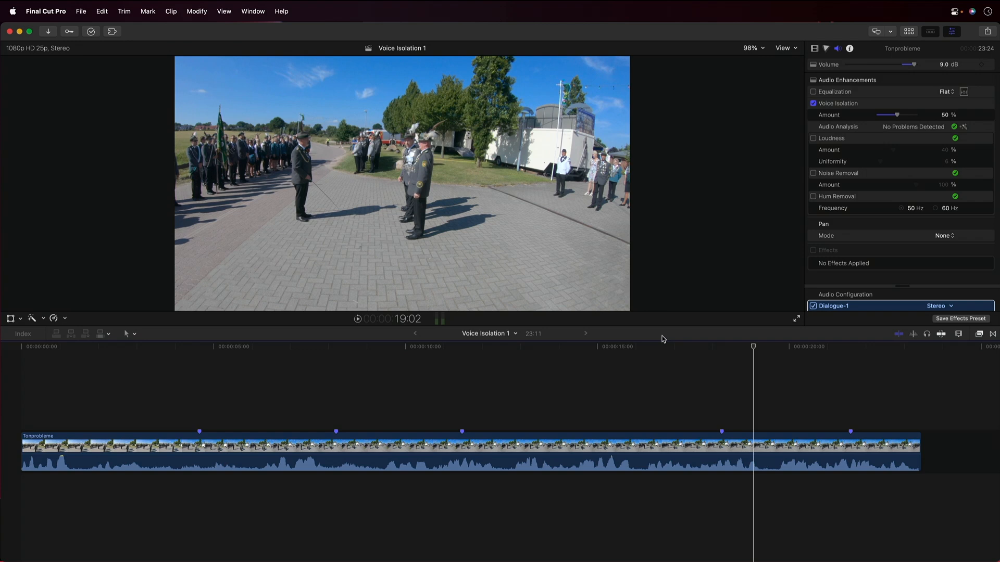
left_click(592, 448)
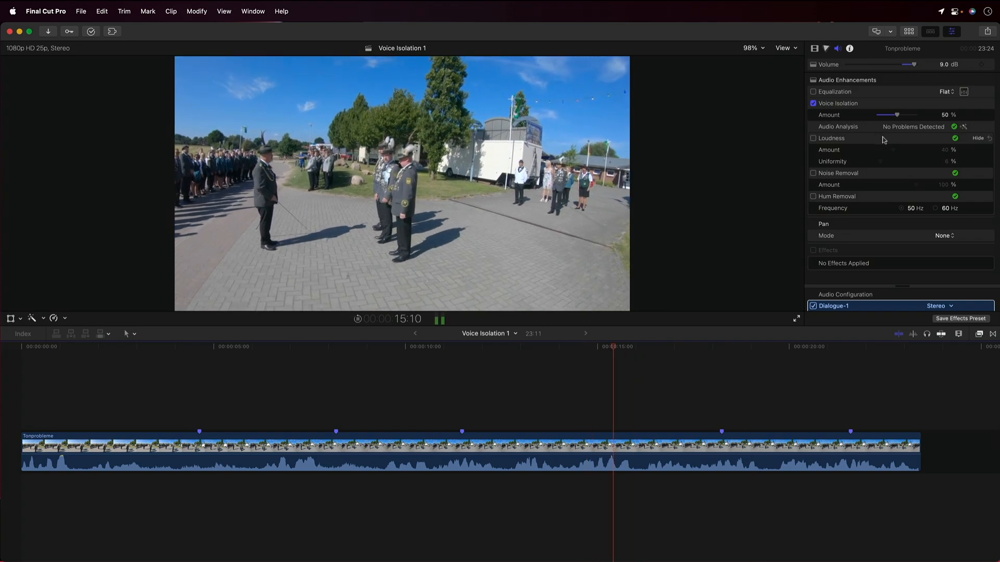
left_click_drag(895, 114, 815, 119)
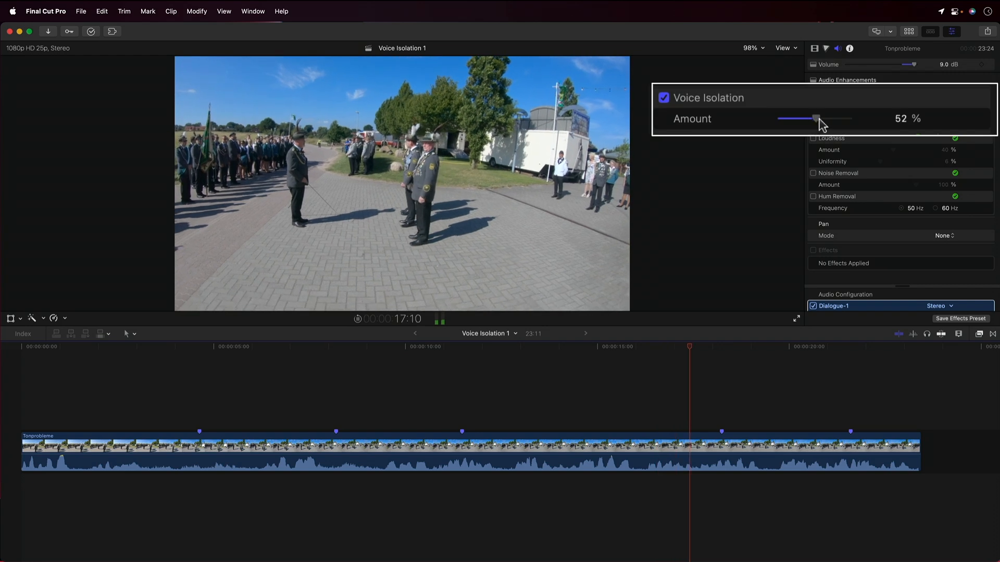
left_click_drag(815, 120, 838, 119)
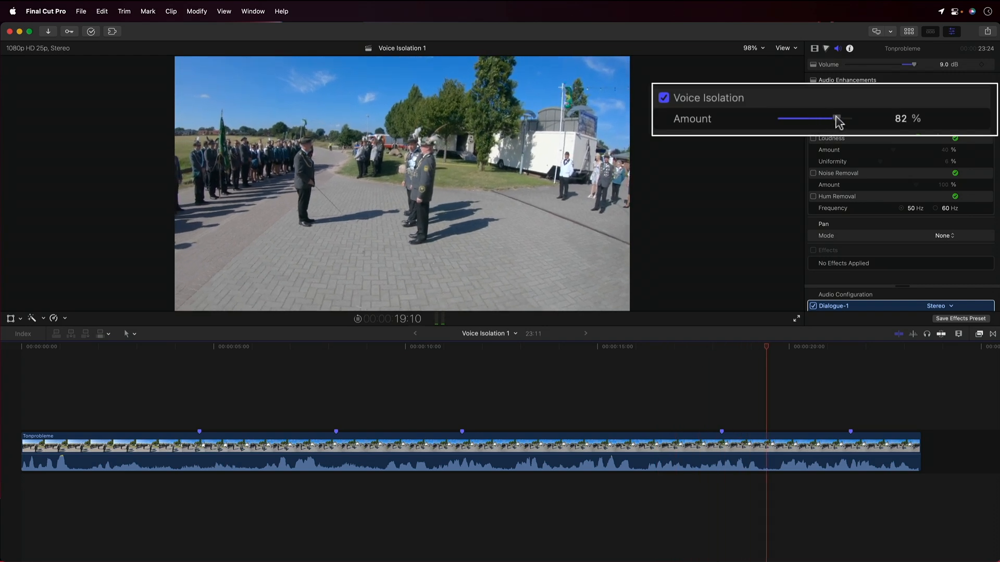
left_click_drag(834, 119, 843, 119)
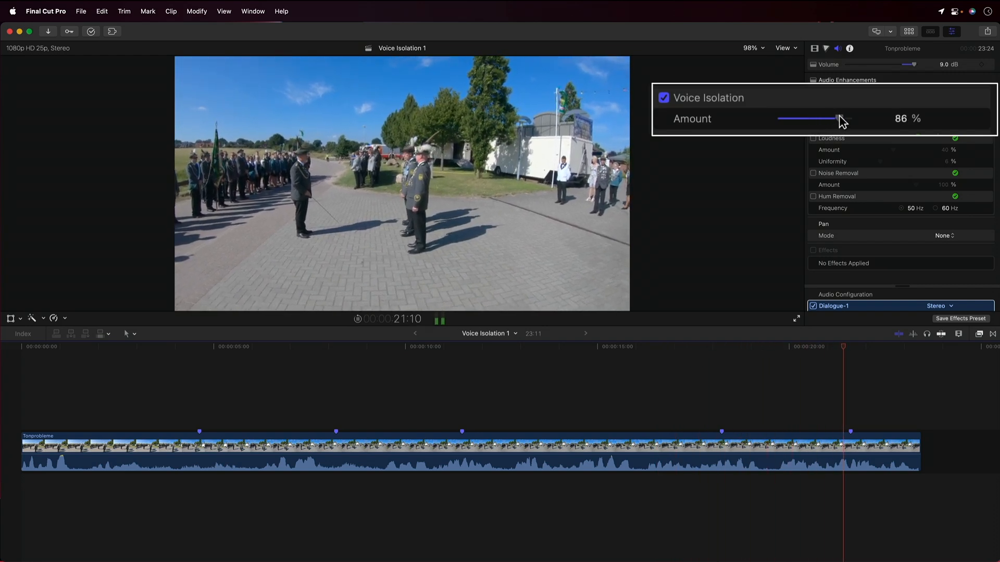
left_click_drag(839, 120, 810, 119)
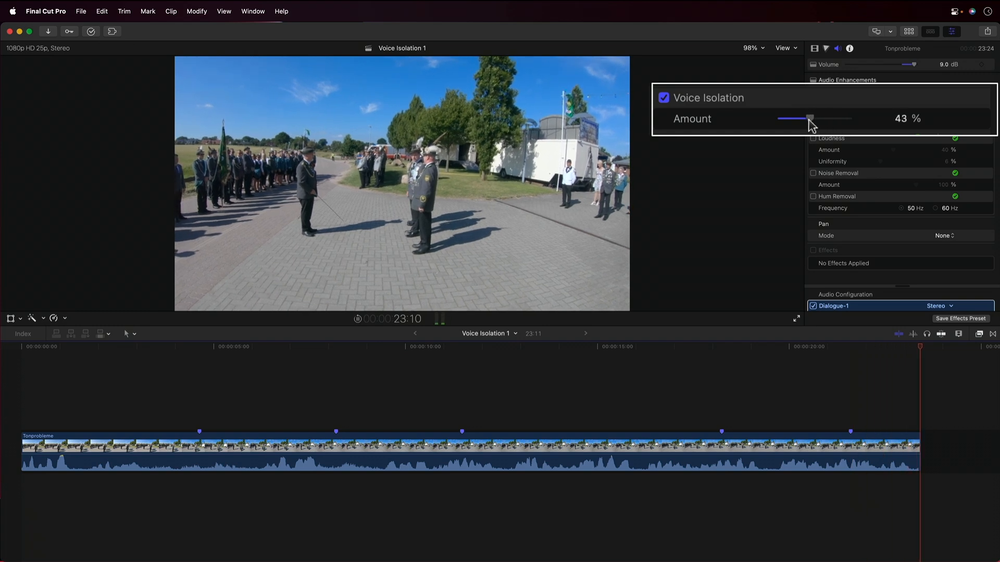
left_click_drag(810, 119, 780, 119)
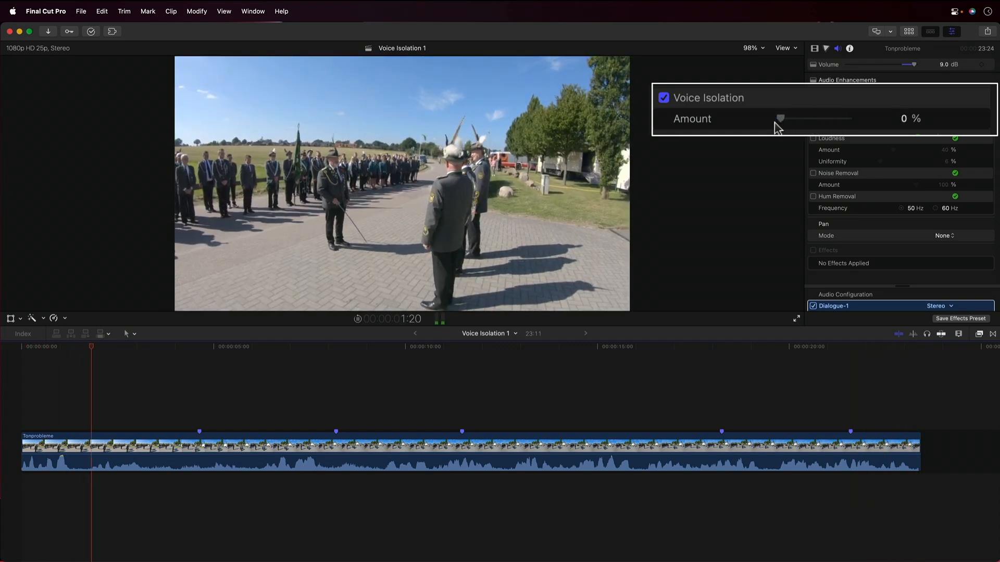
left_click_drag(779, 119, 803, 118)
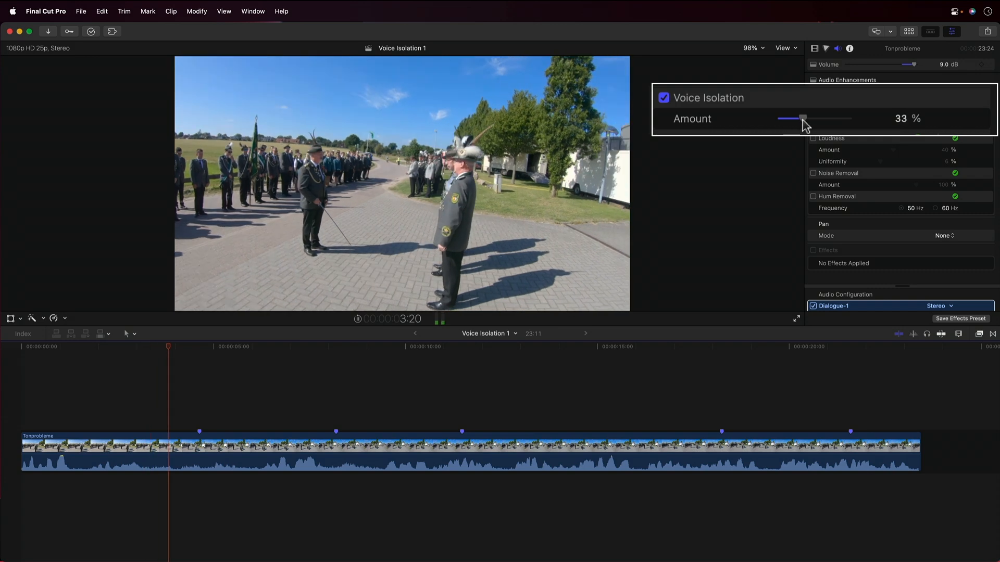
left_click_drag(802, 118, 831, 118)
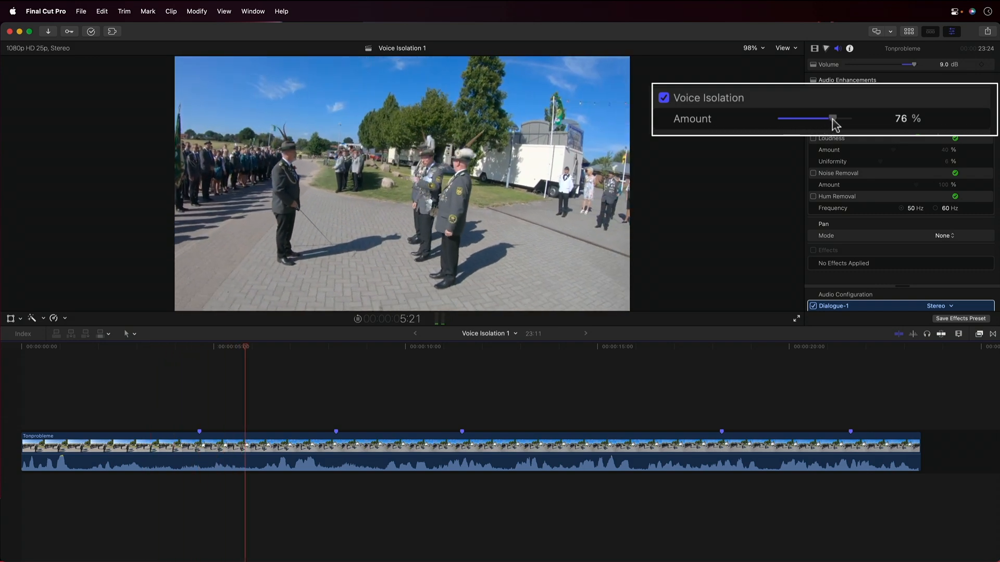
left_click_drag(830, 119, 837, 120)
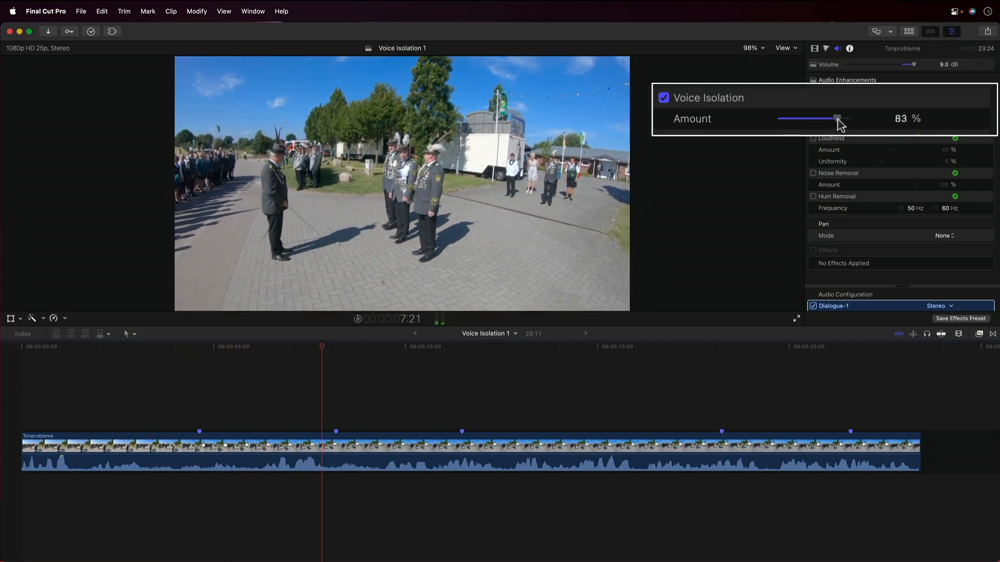
left_click_drag(836, 119, 843, 119)
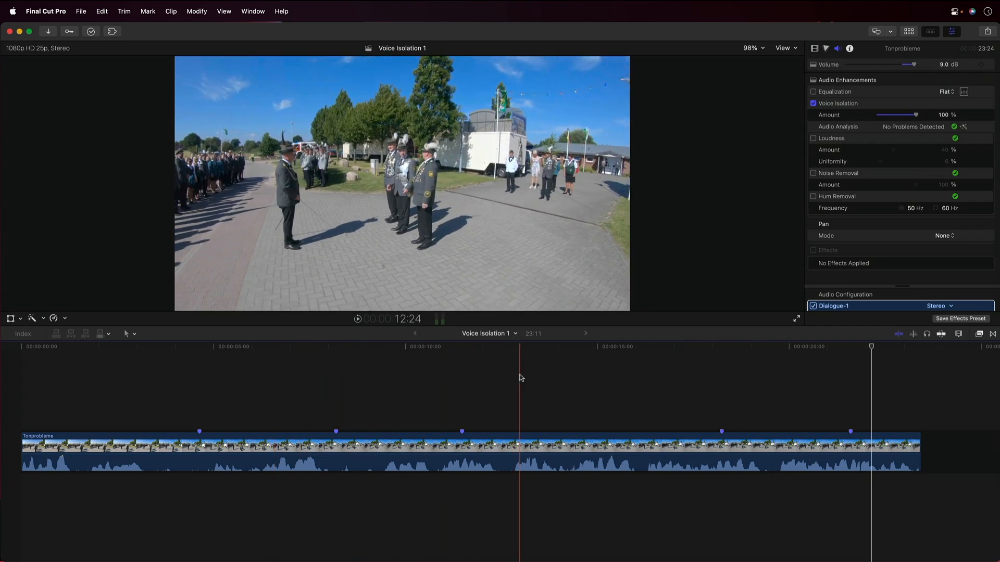
Step: Click in the Final Cut Pro window with the clip's Voice Isolation left at 100%
left_click(540, 346)
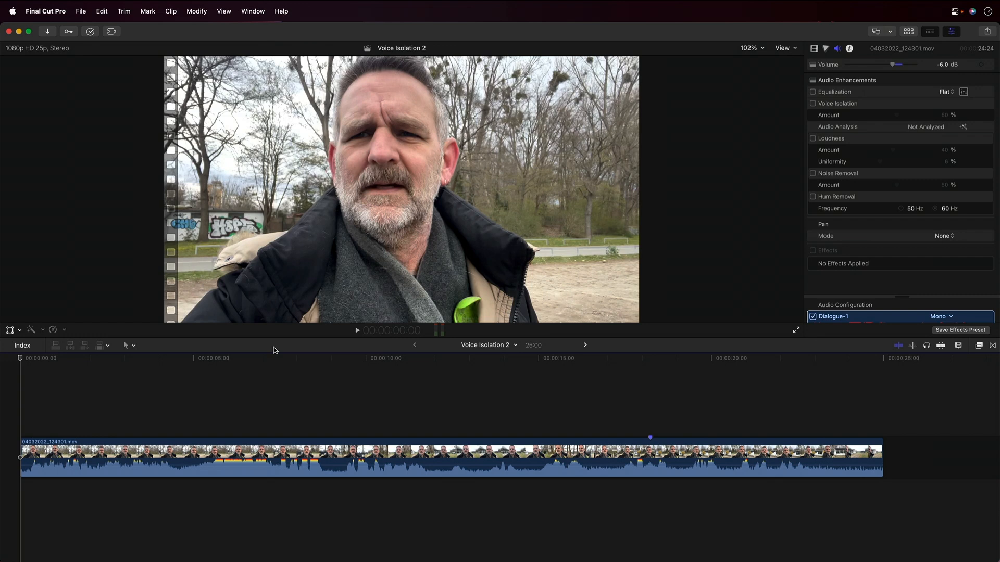
key("space")
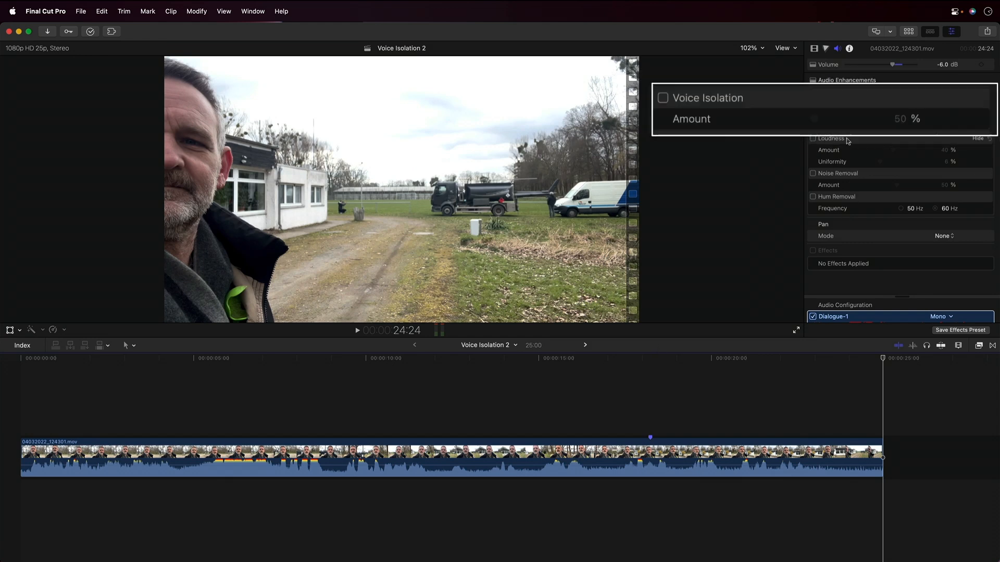
Step: Enable Voice Isolation at 50% on the 04032022_124301.mov talking-head clip
left_click(662, 97)
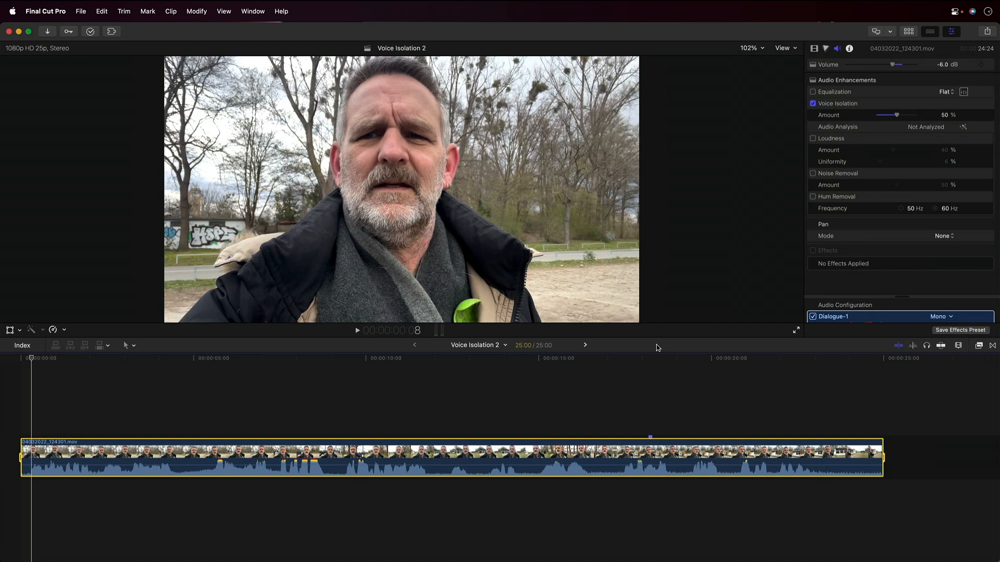
Step: Play the talking-head clip, trying Voice Isolation at 20%, 62%, 76%, 55% and 73%, settling near 80%
key("space")
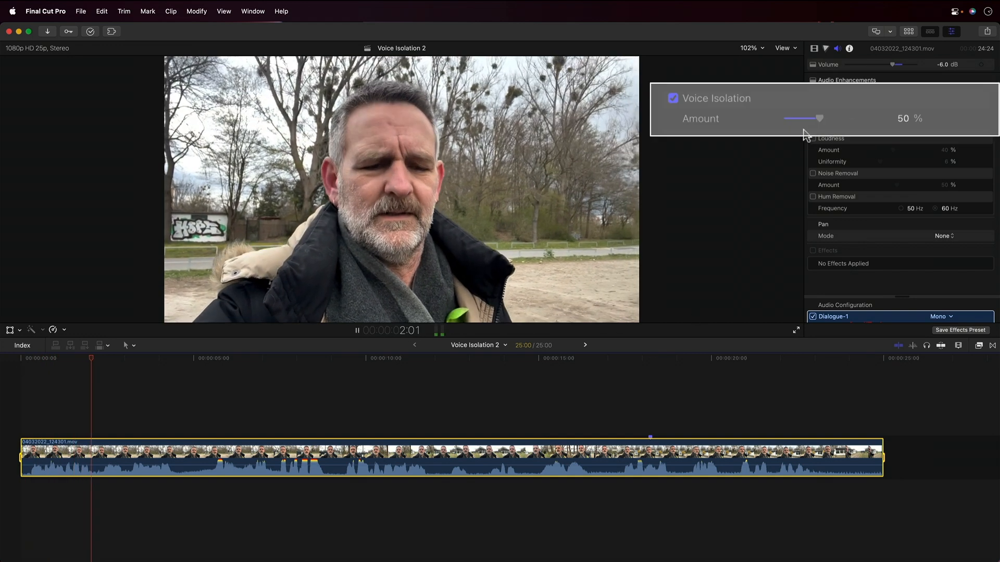
left_click_drag(818, 118, 793, 118)
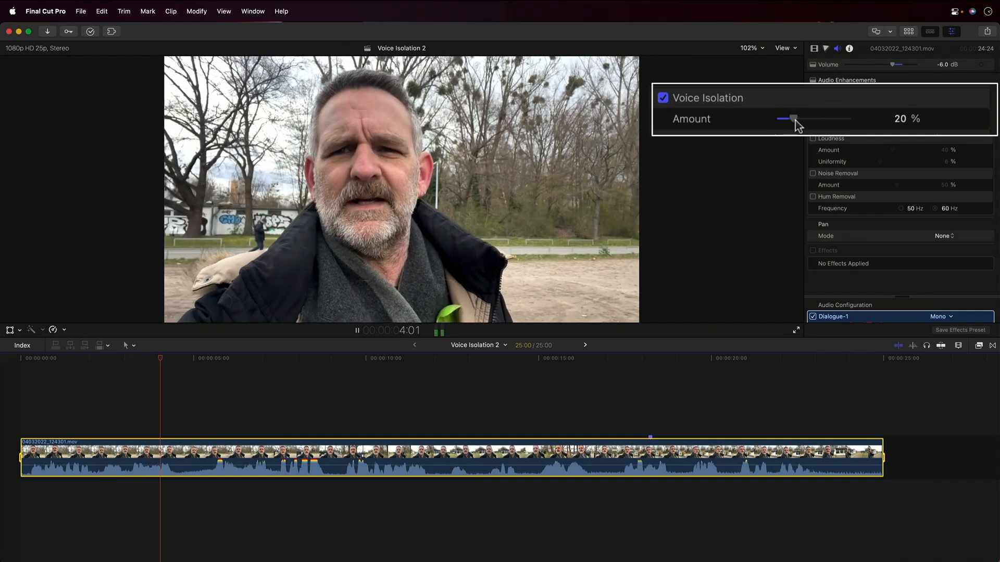
left_click_drag(793, 119, 823, 119)
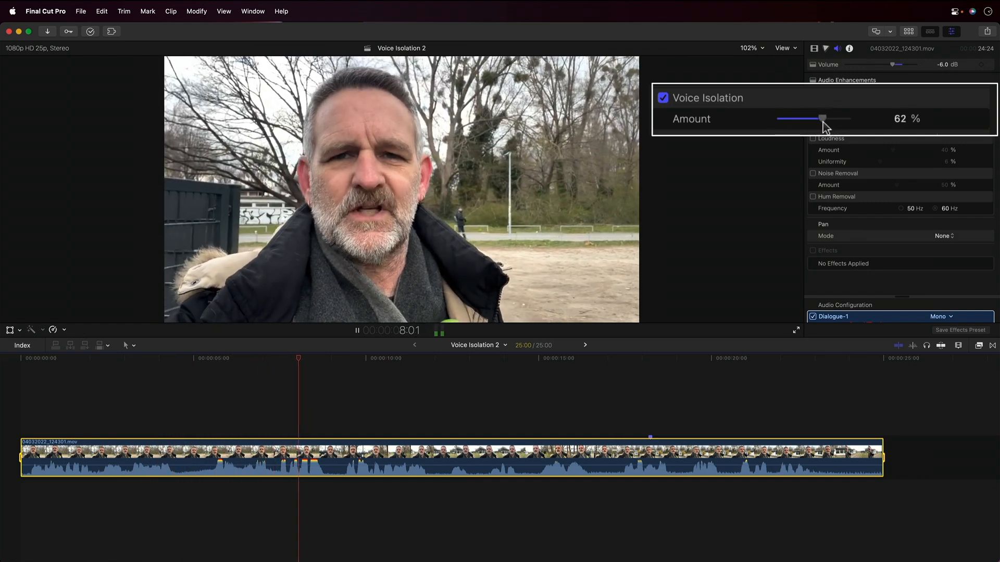
left_click_drag(822, 119, 835, 119)
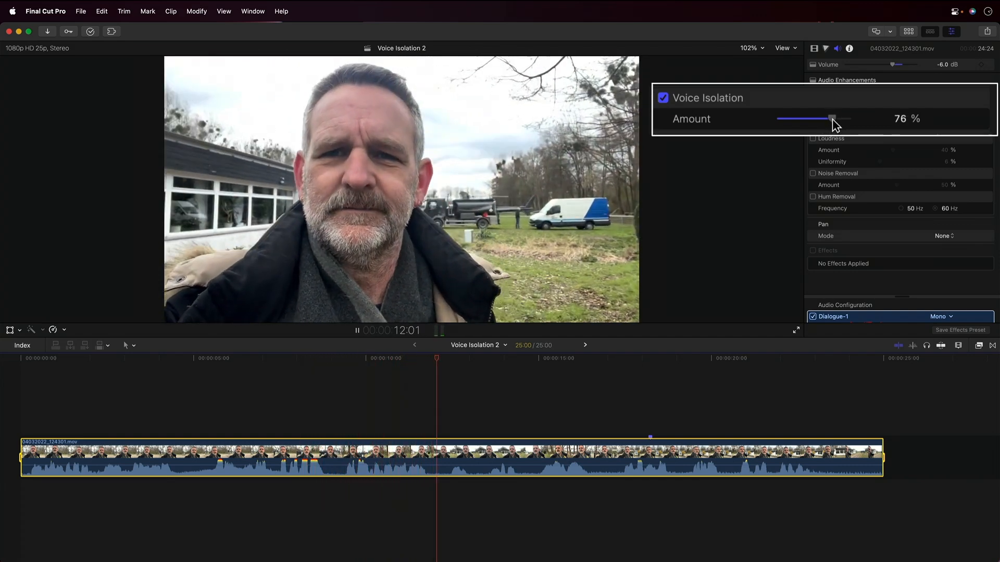
left_click_drag(830, 119, 817, 119)
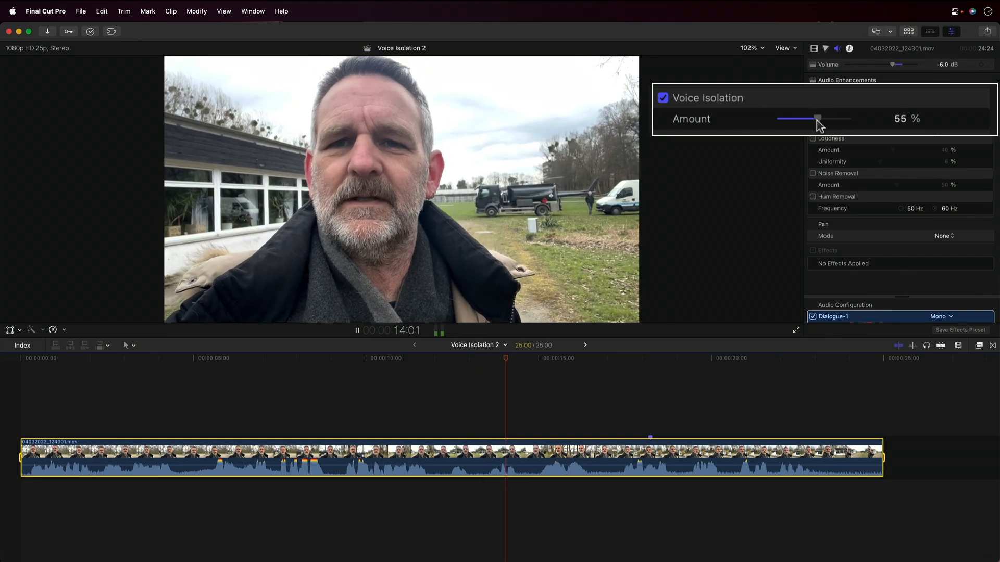
left_click_drag(818, 119, 832, 119)
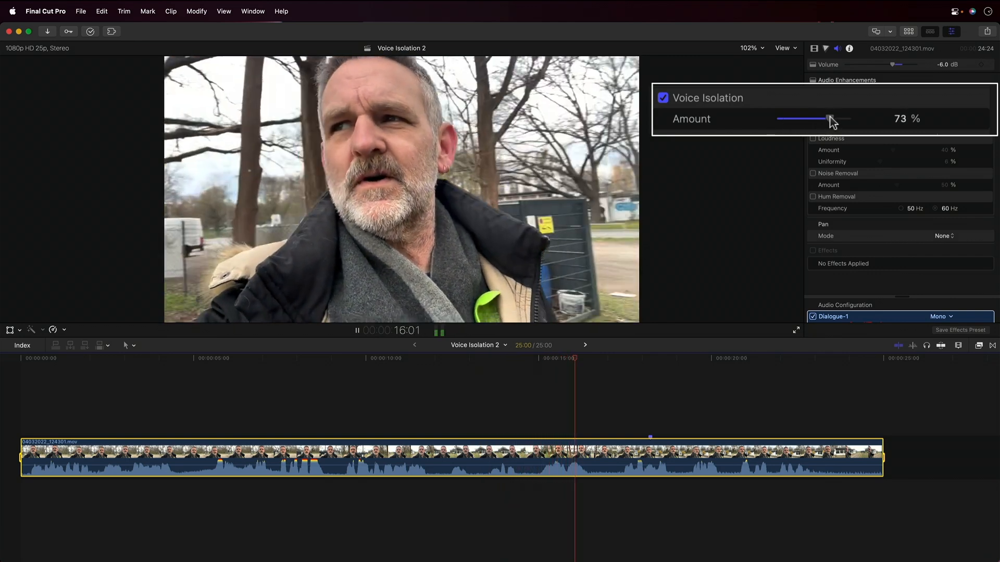
left_click_drag(829, 119, 838, 120)
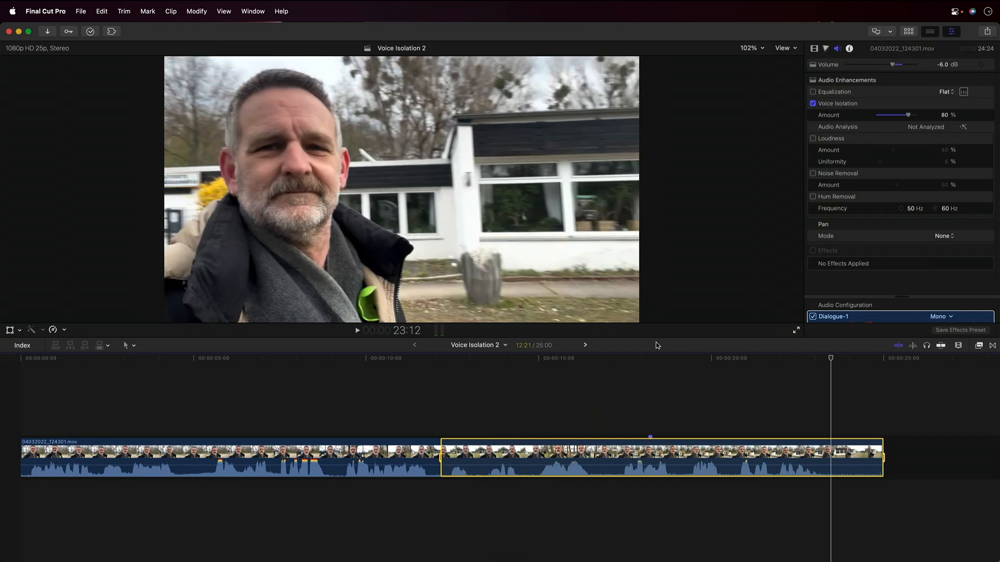
Step: Set the later clip part's Voice Isolation to 100%, briefly dipping to 36%, then re-enable it
left_click_drag(909, 115, 850, 119)
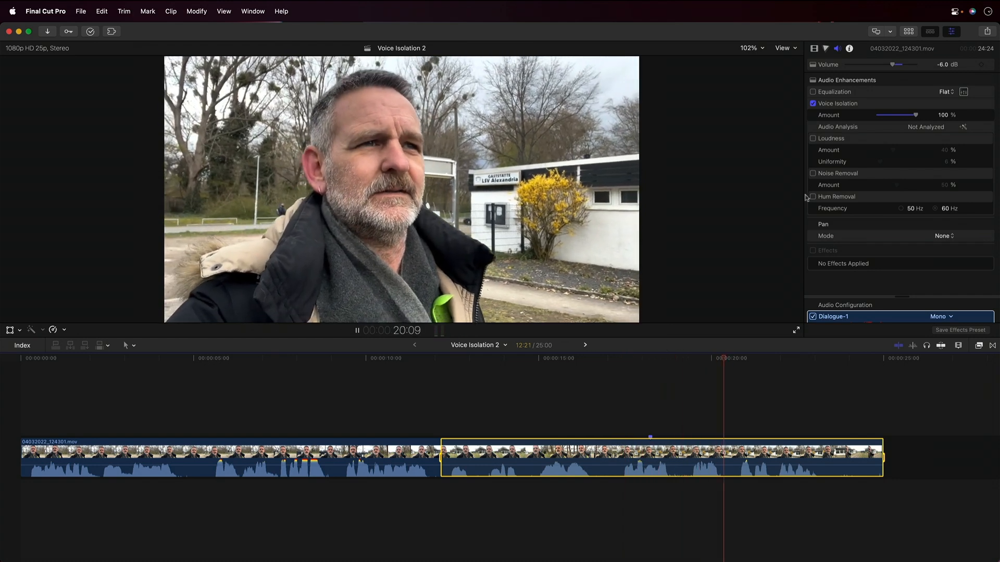
left_click_drag(917, 114, 891, 114)
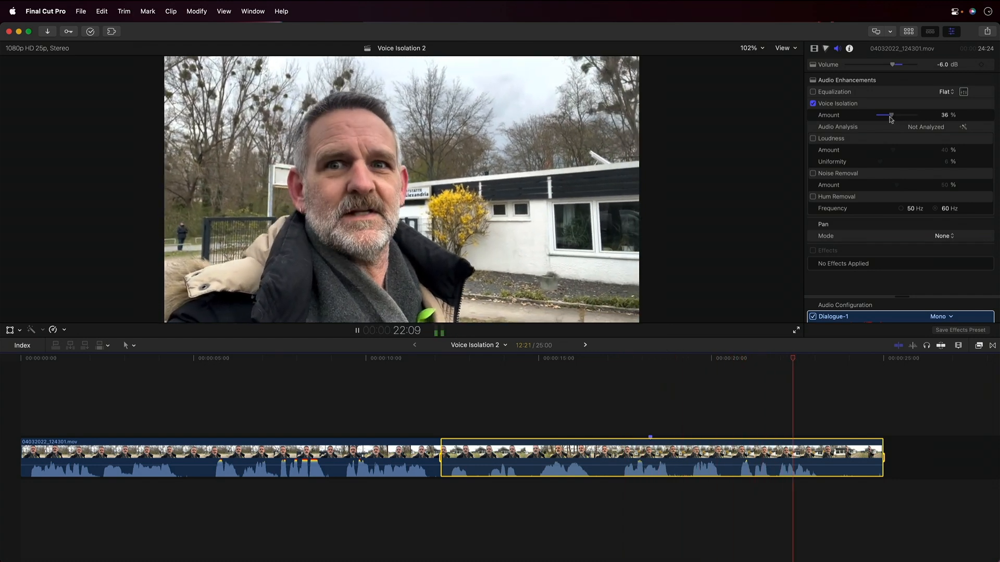
left_click_drag(892, 115, 918, 115)
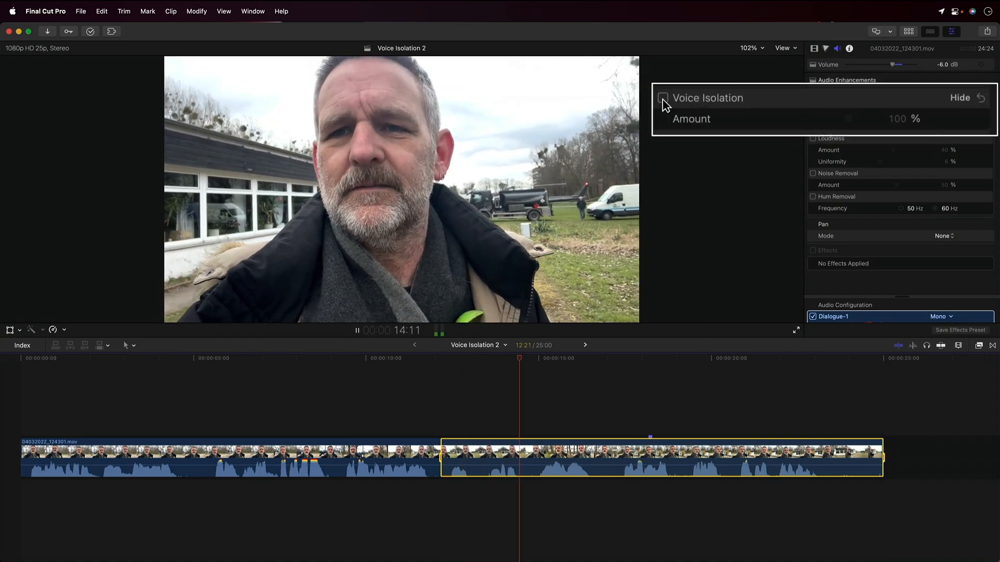
left_click(663, 97)
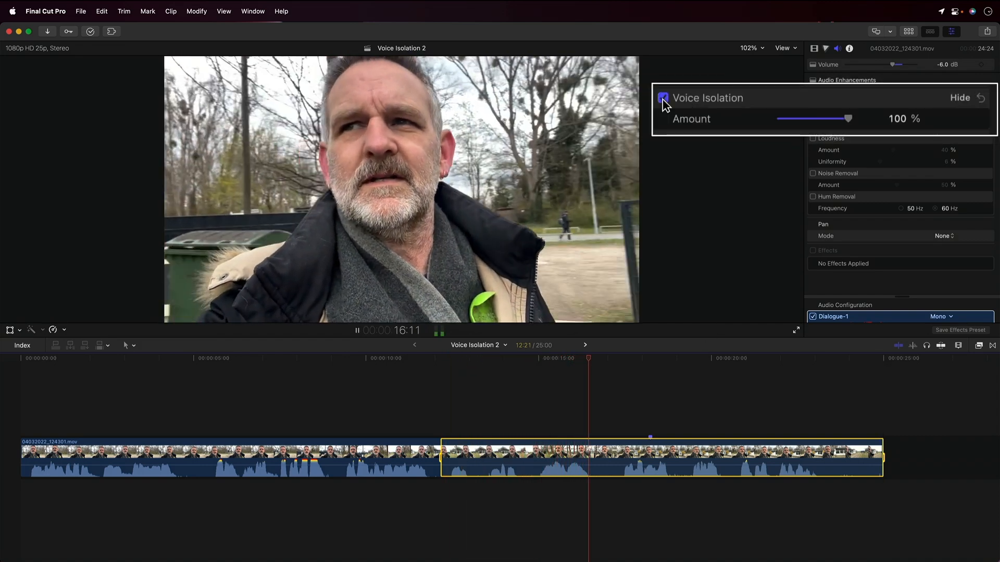